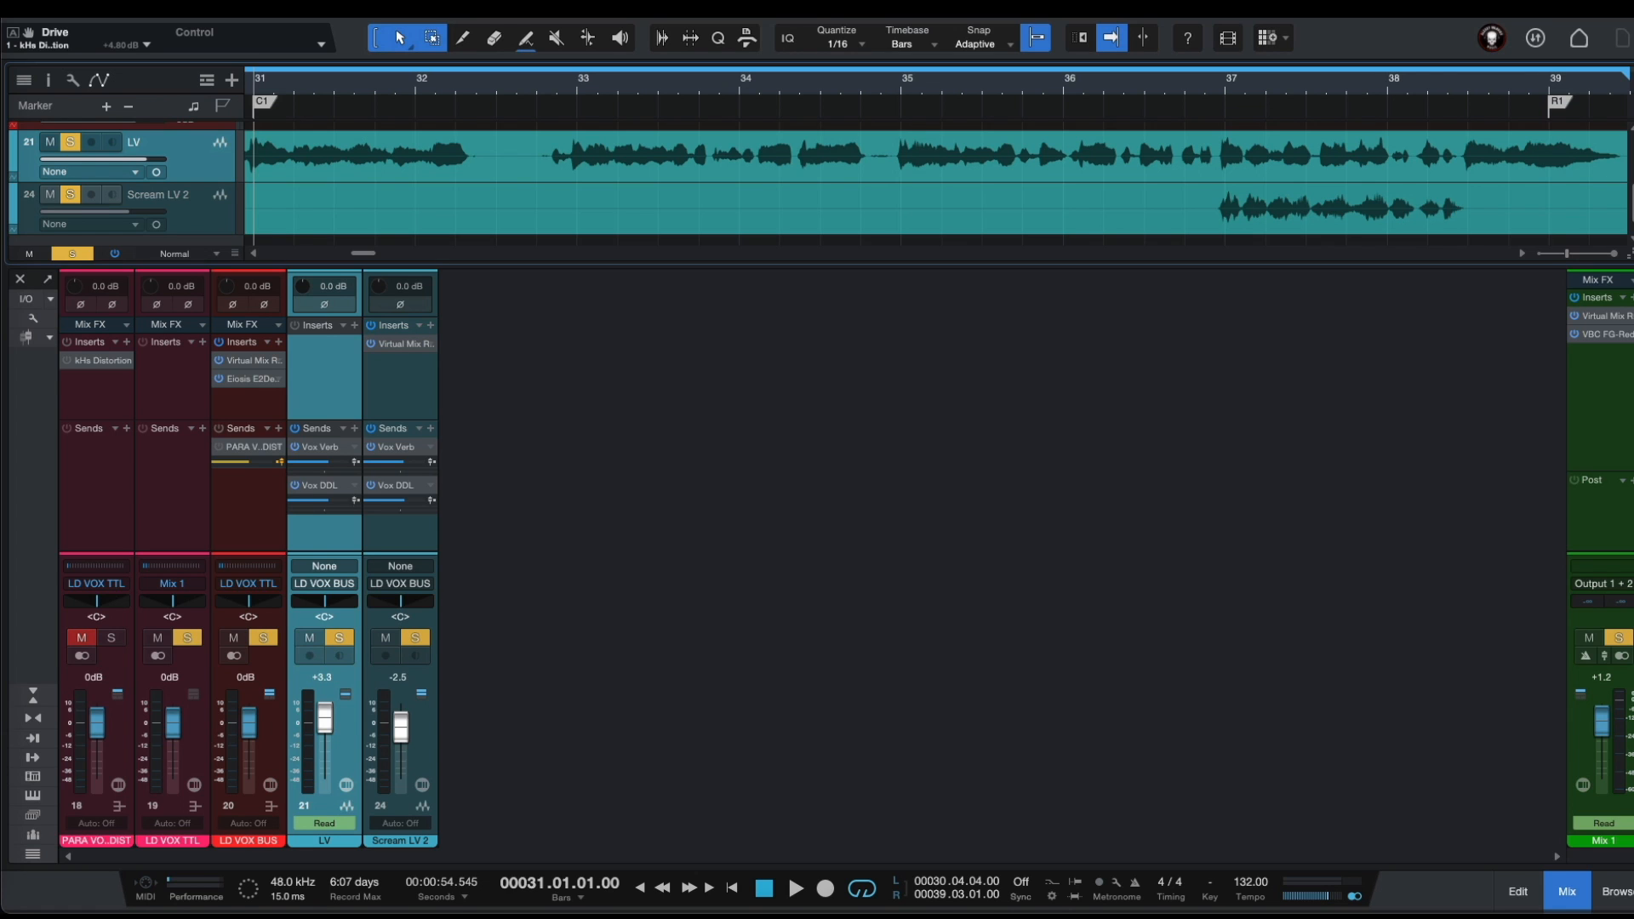
- Play back the lead vocal passage to hear it, then stop
click(795, 888)
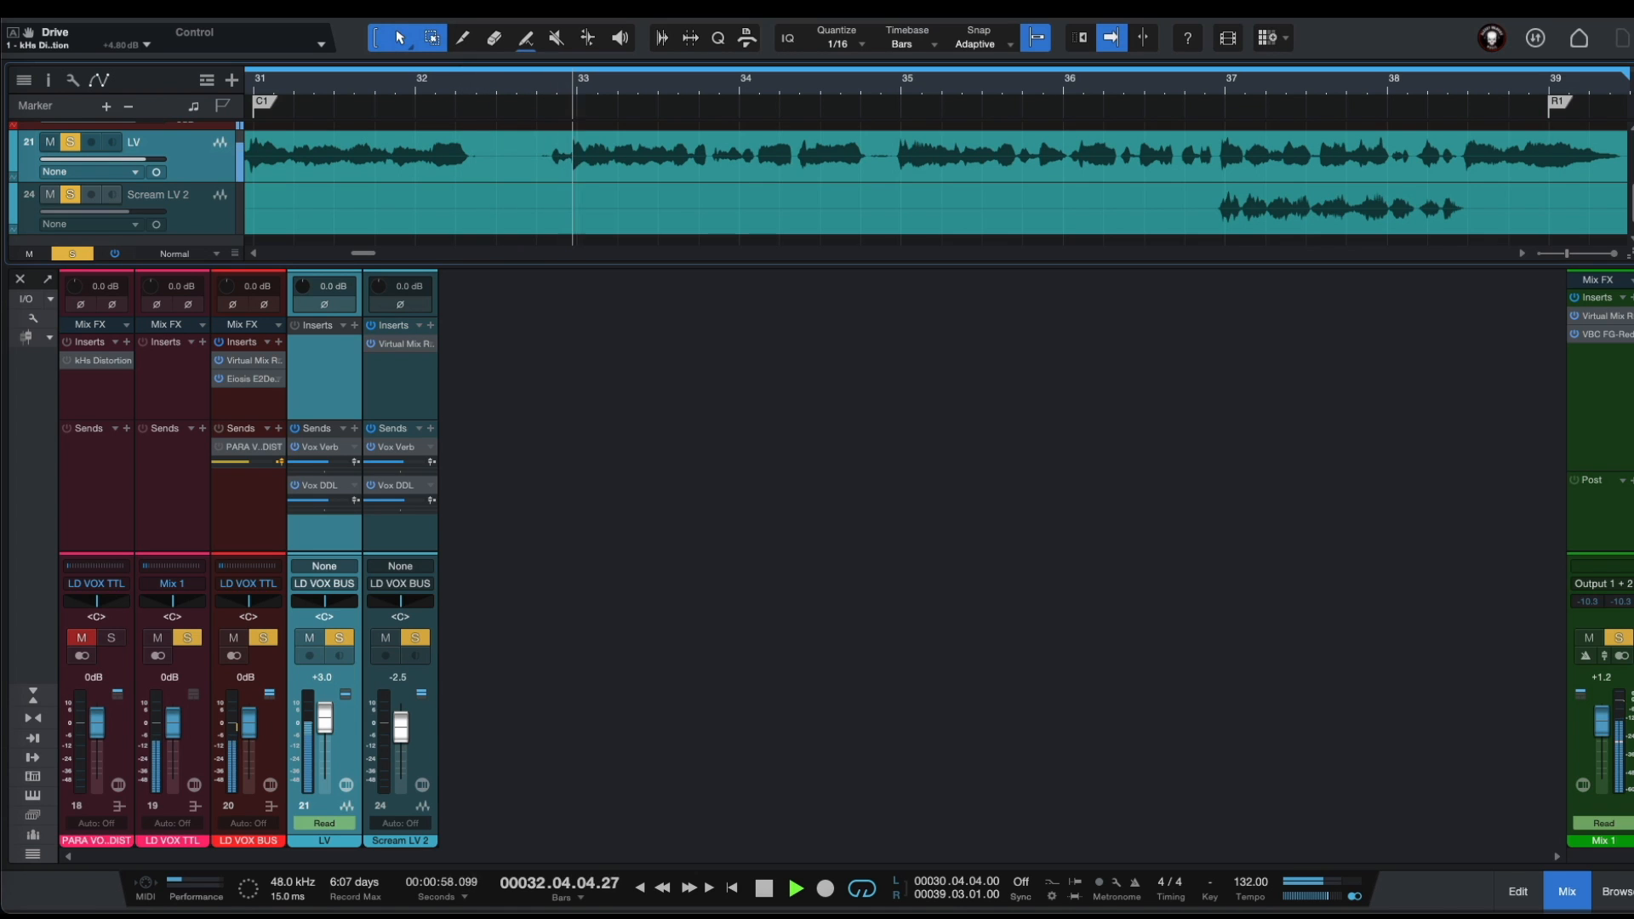
click(794, 887)
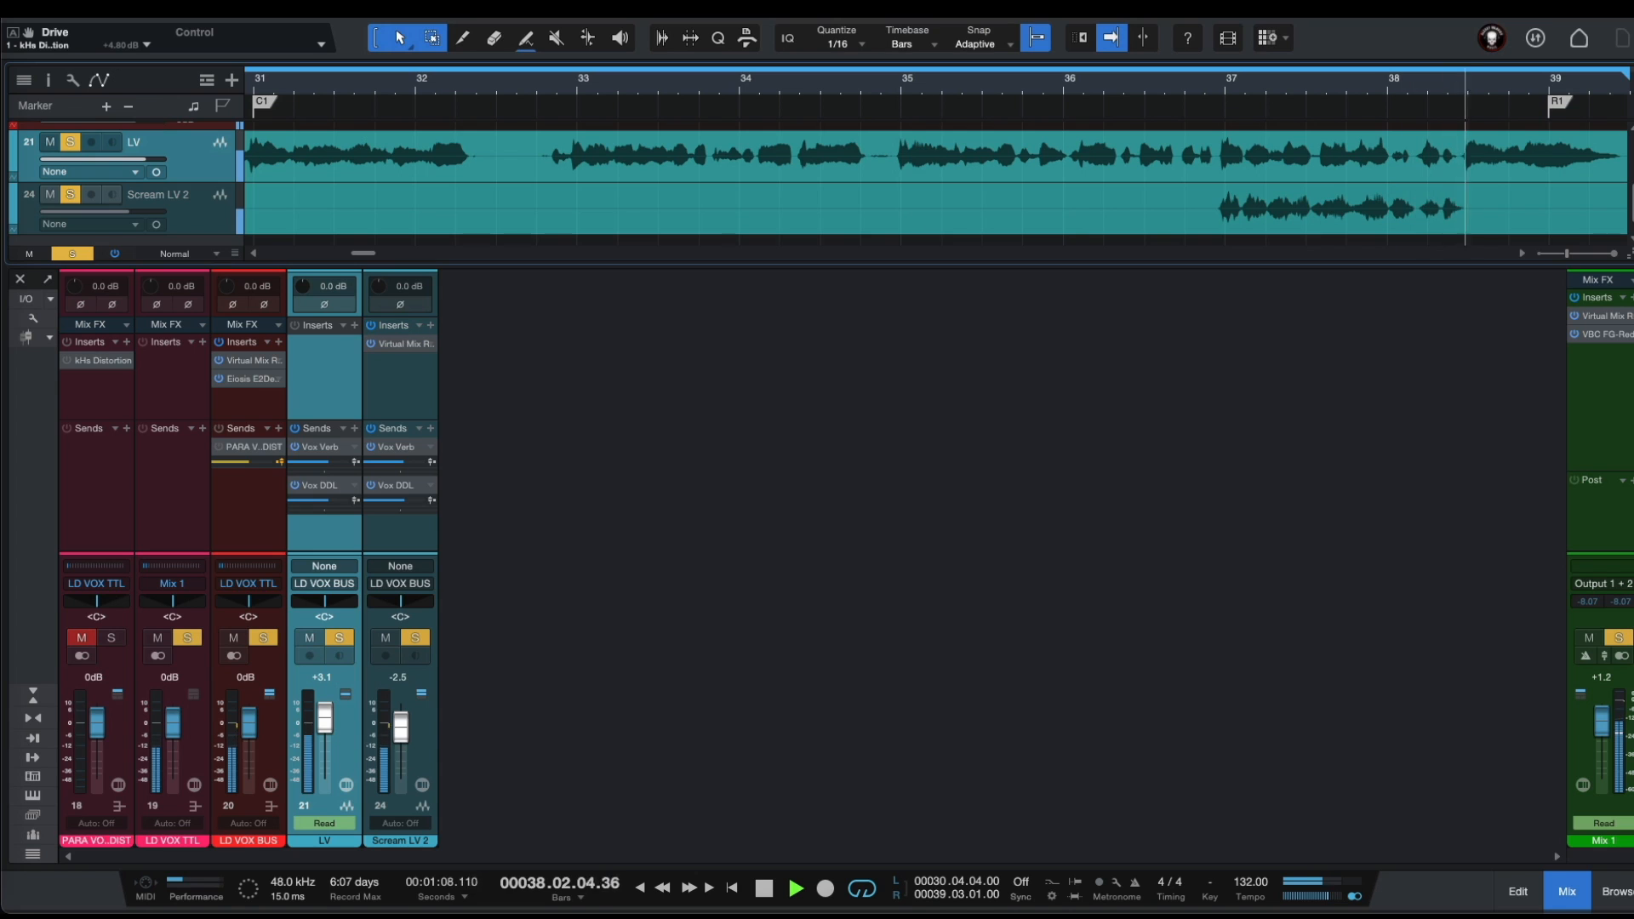
click(764, 888)
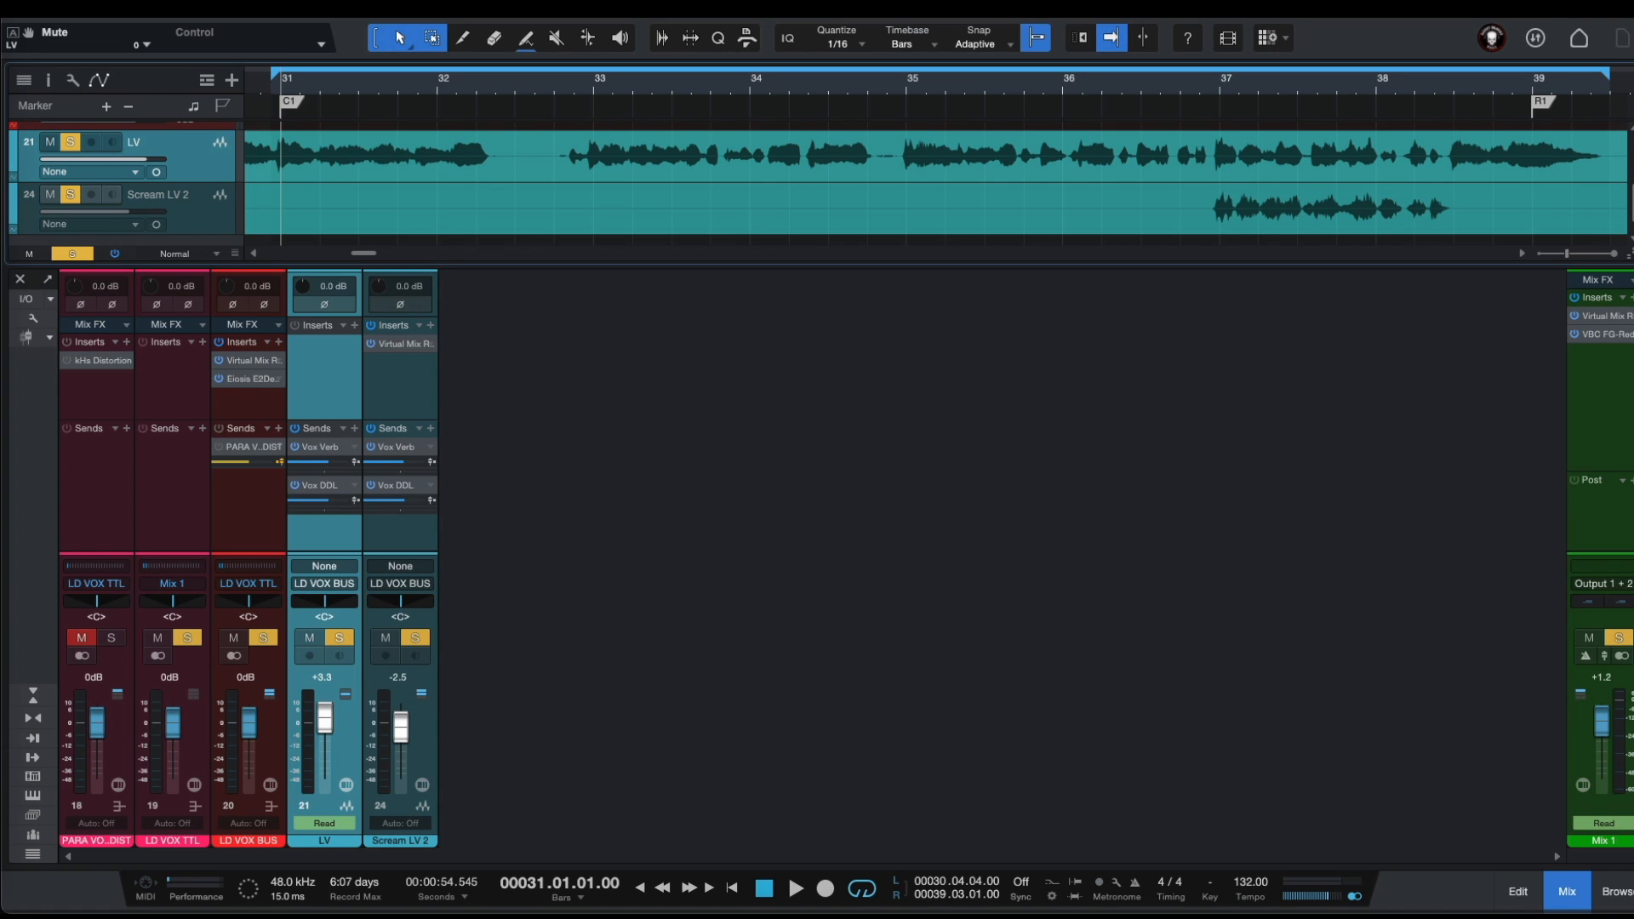
mouse_move(521, 522)
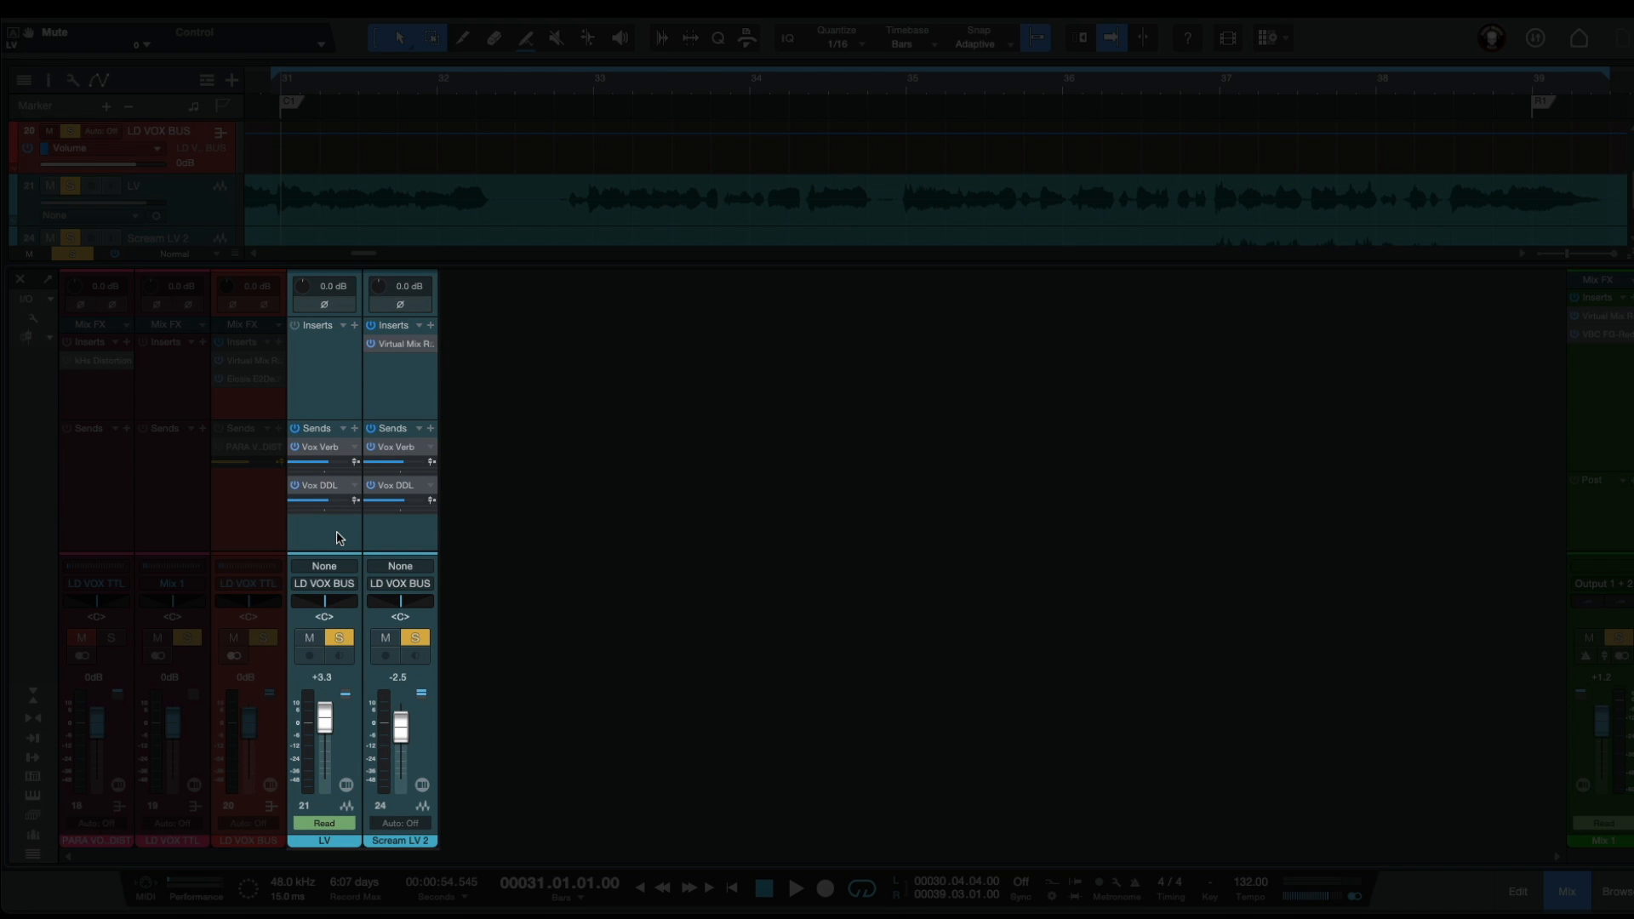
mouse_move(339, 531)
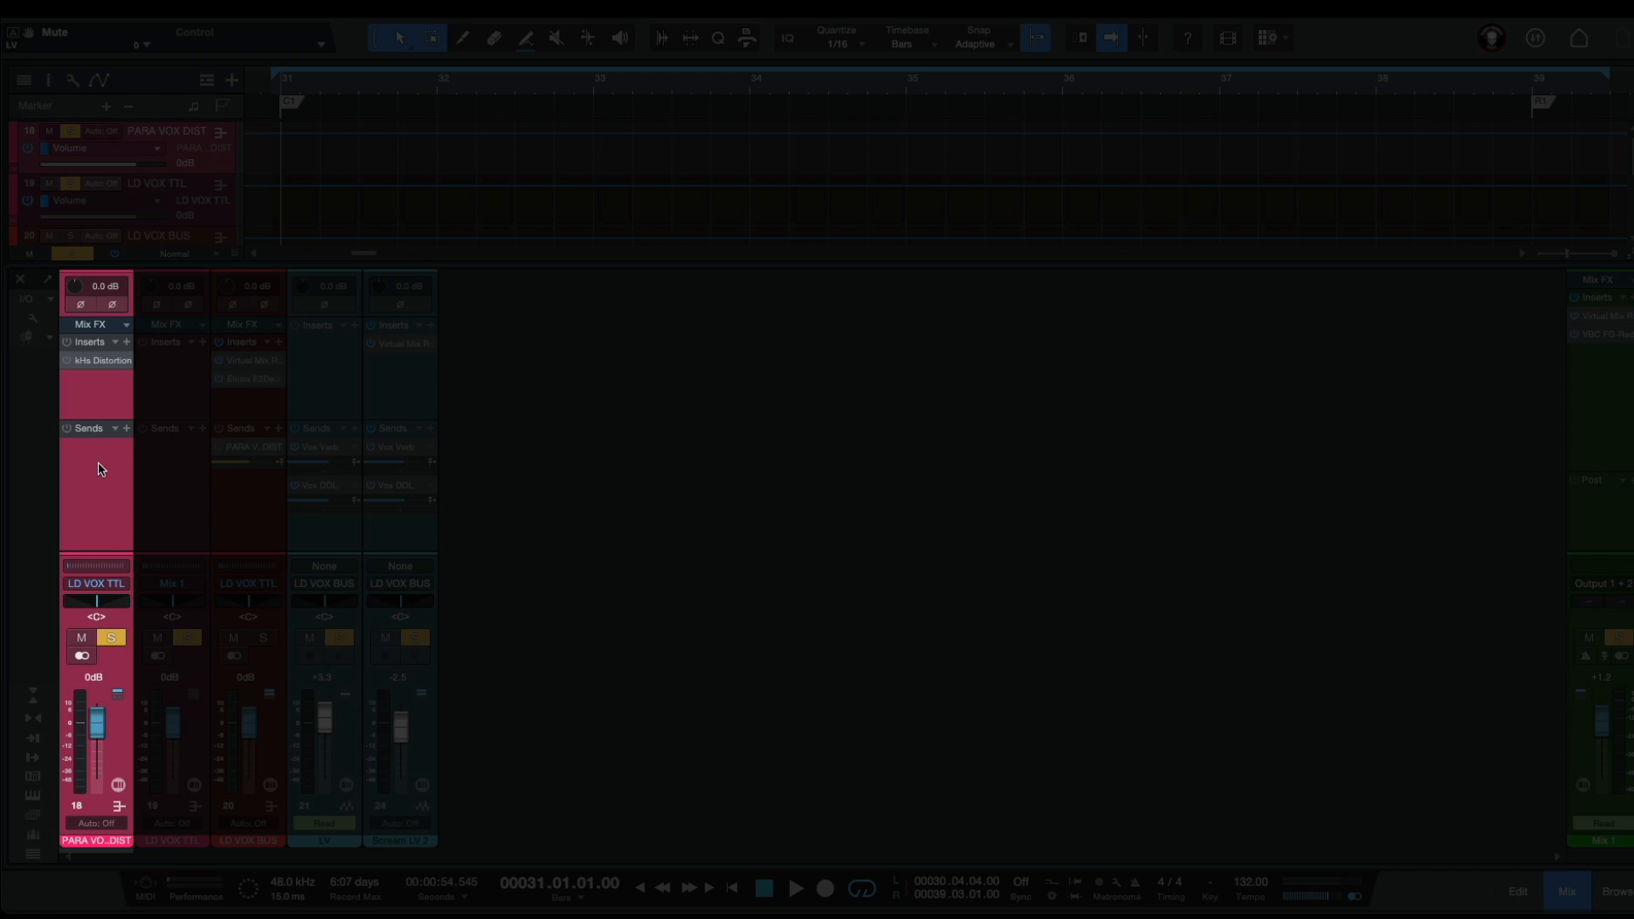
- Unmute the PARA VOX DIST aux and bring up its kHs Distortion plugin
click(172, 584)
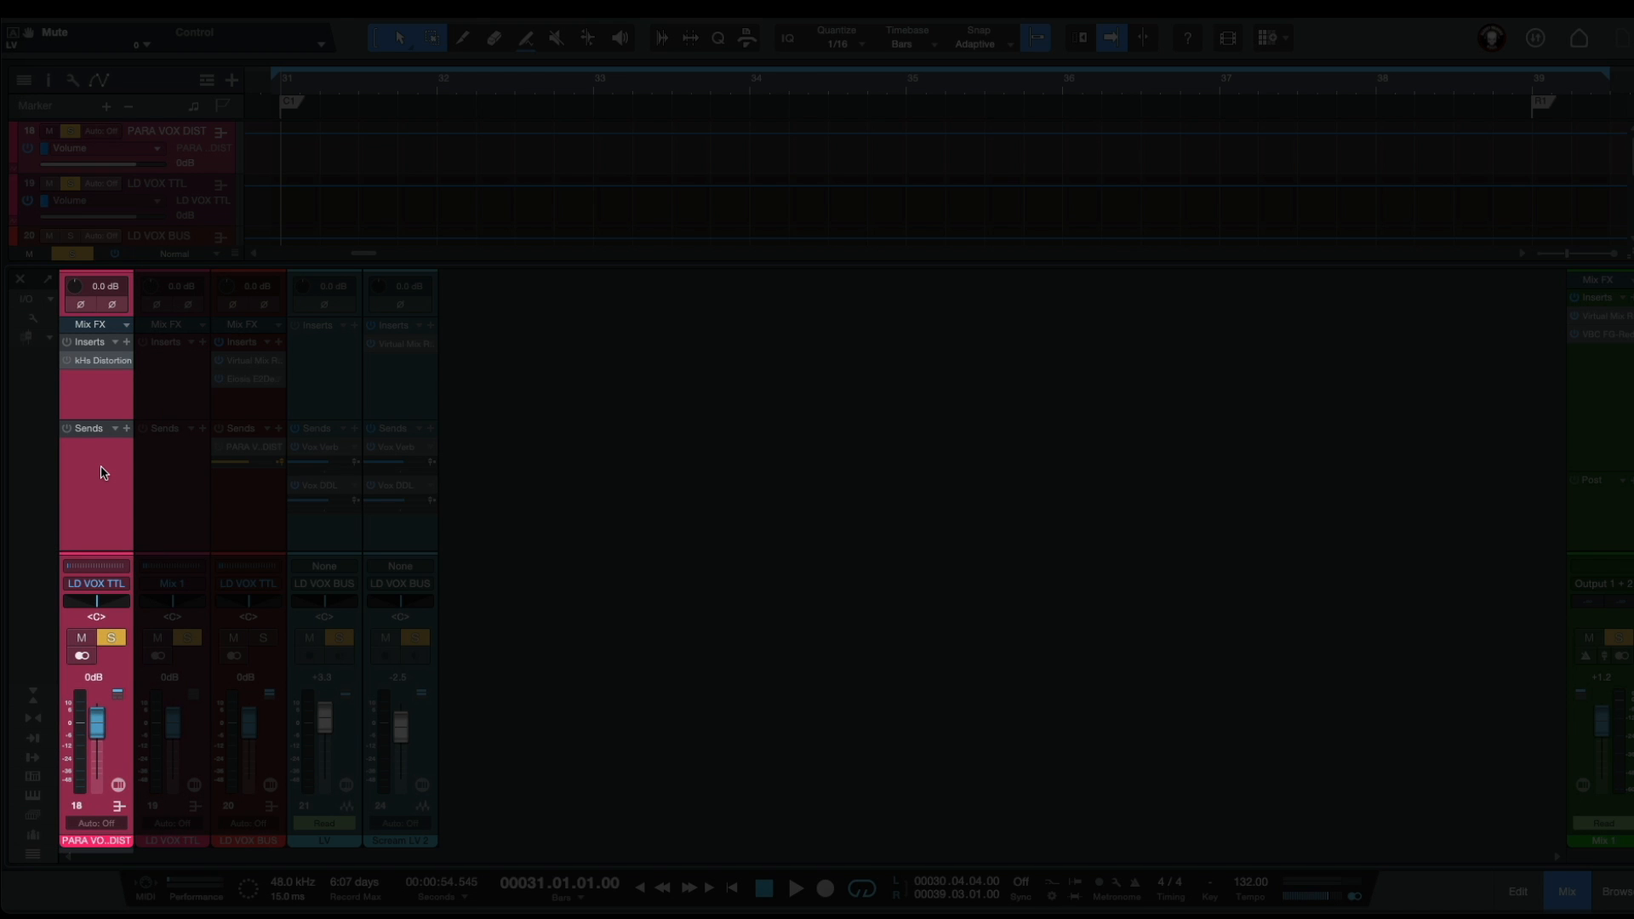
click(247, 582)
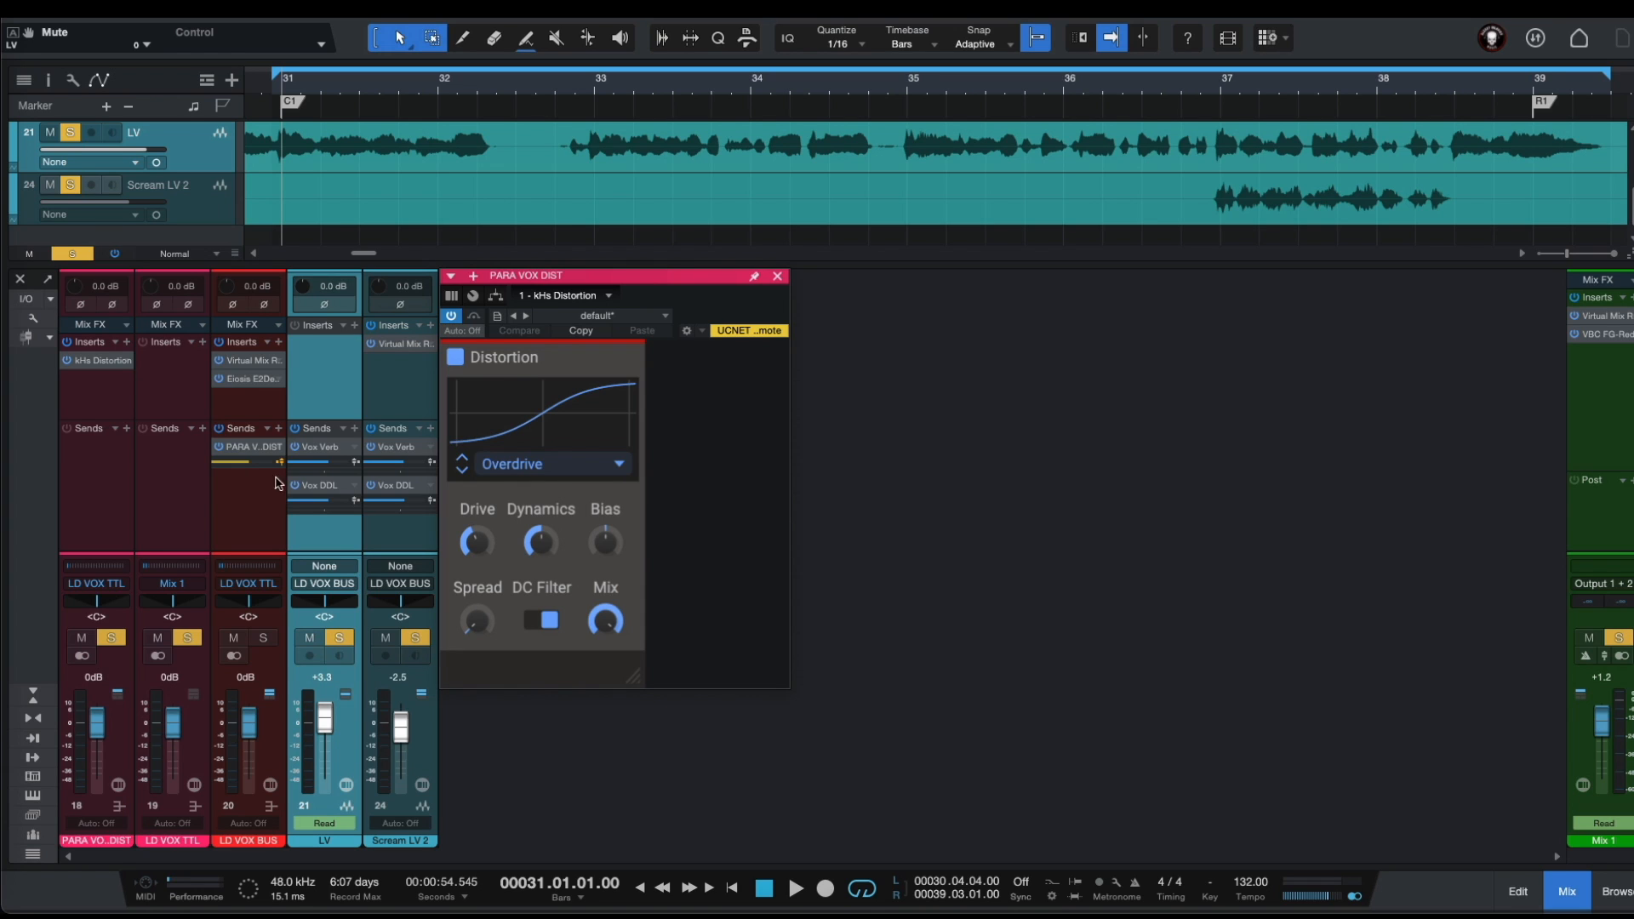
mouse_move(714, 505)
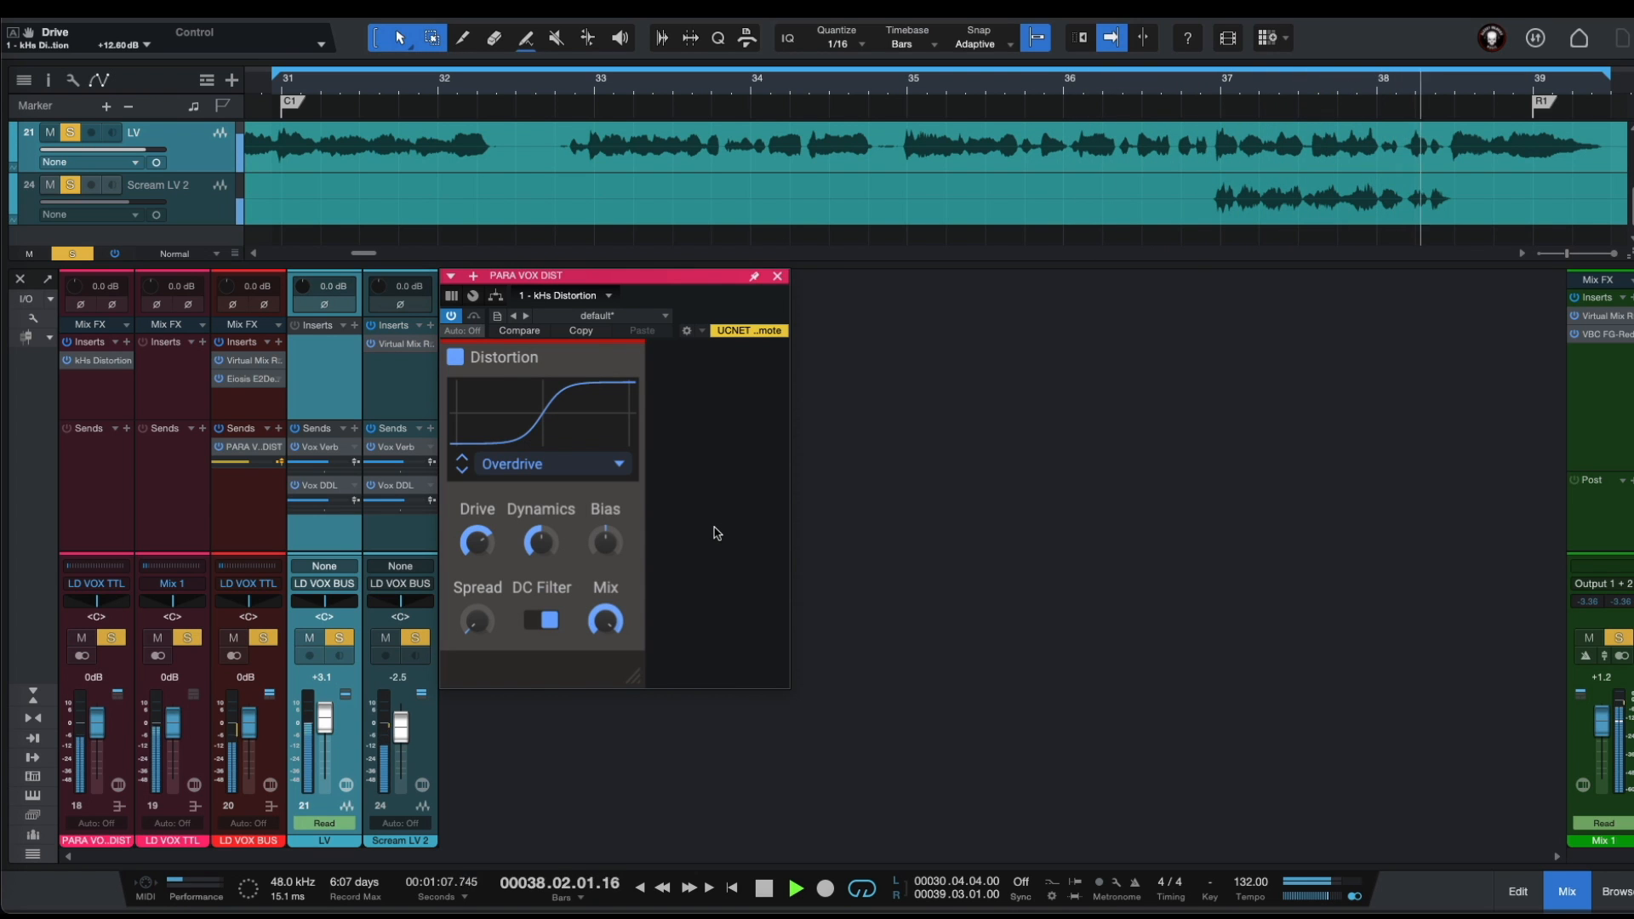
- Audition the passage while raising kHs Distortion Drive toward +12.6 dB and unsoloing the vocals
click(794, 887)
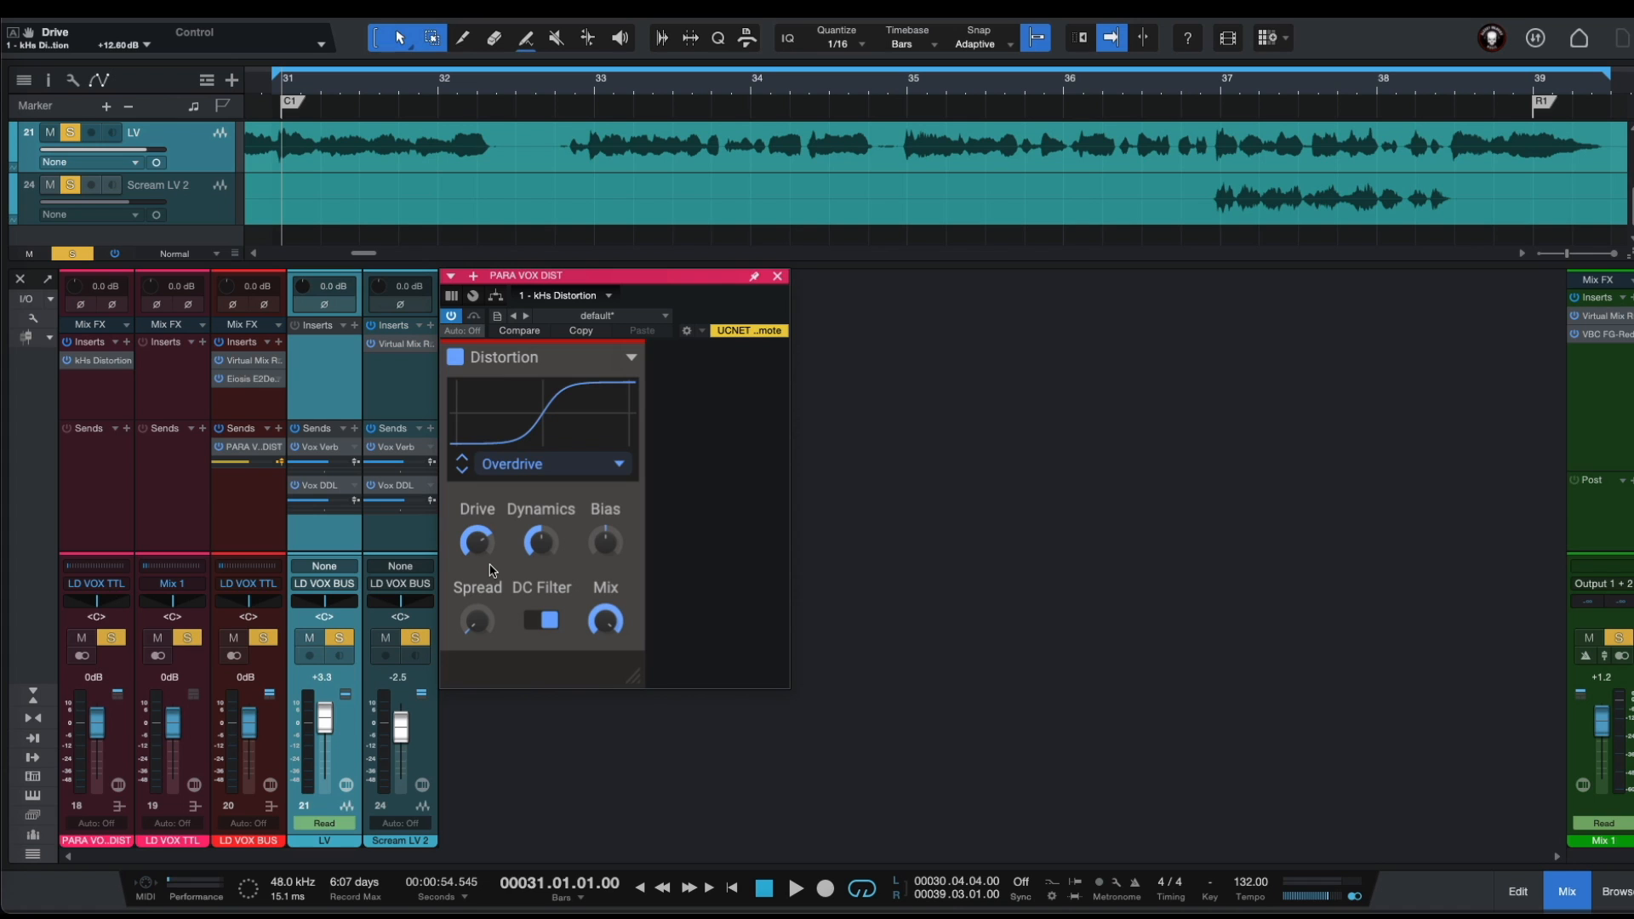
mouse_move(472, 576)
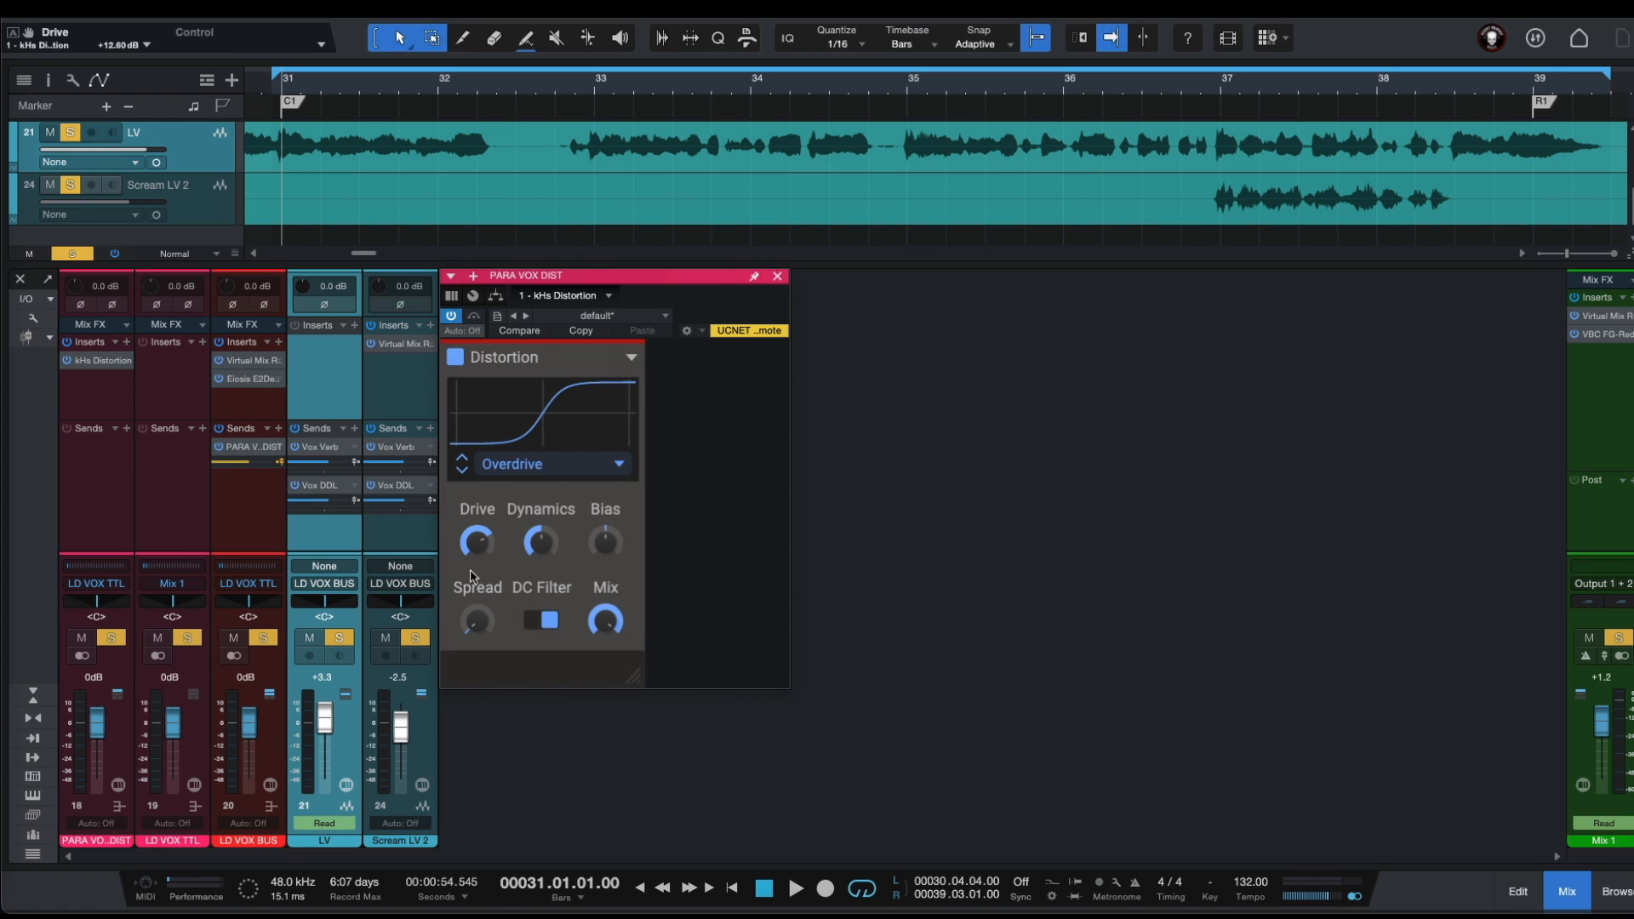
click(795, 887)
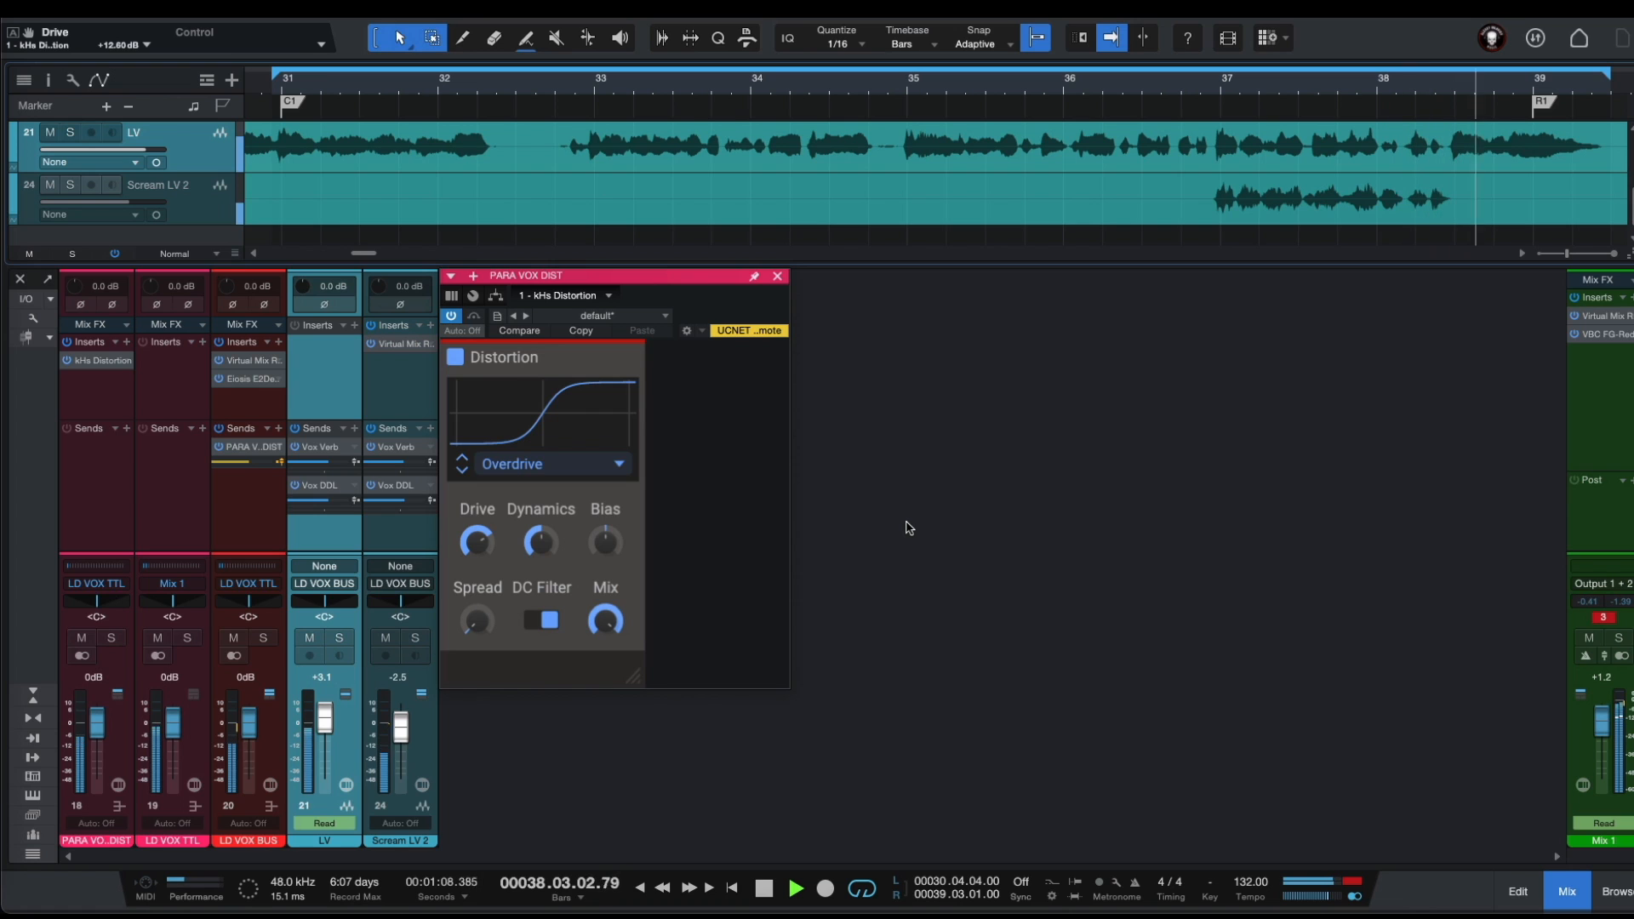
- Play back and enter a precise -4.5 dB level for the PARA VOX DIST fader
click(795, 887)
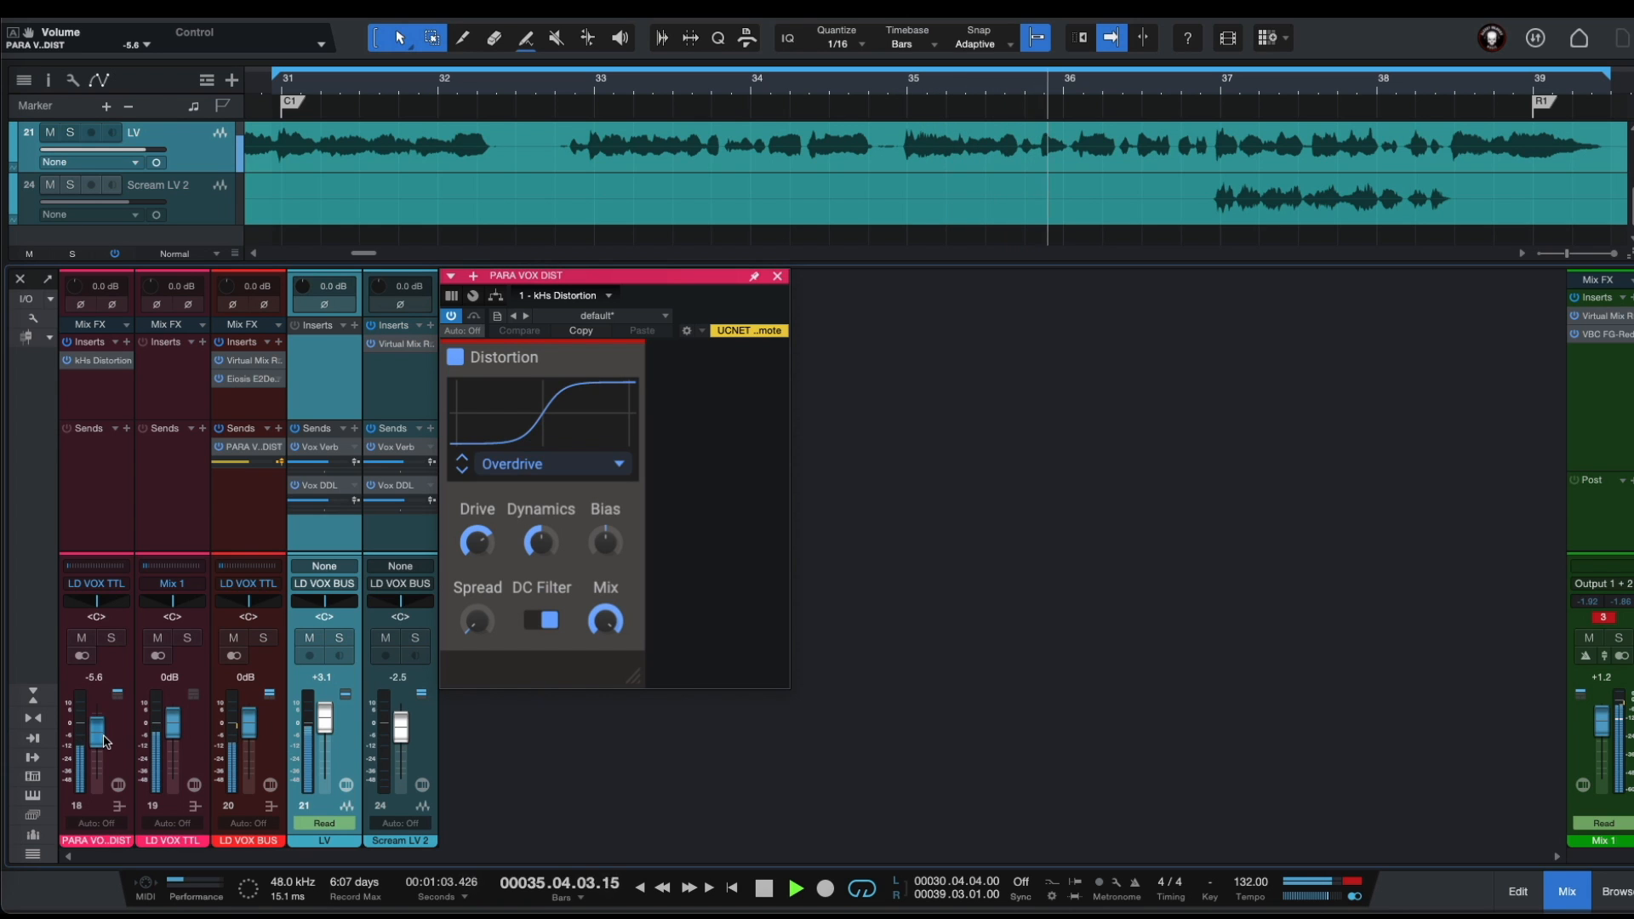
double_click(93, 678)
text(-4.5)
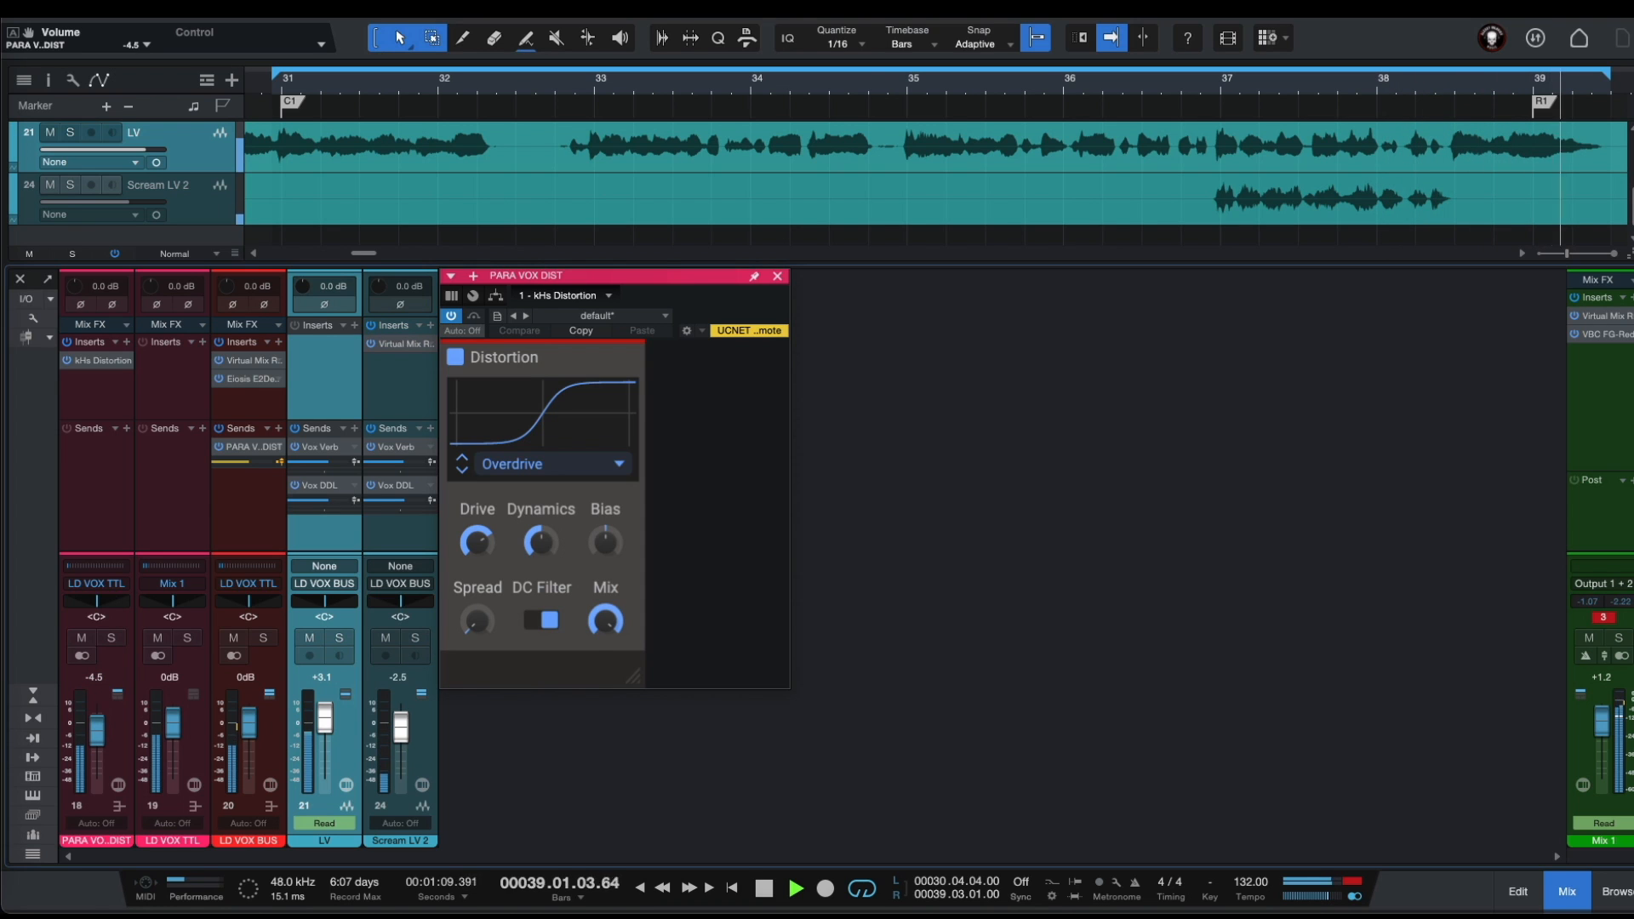
- Audition the LD VOX TTL level at -0.9 dB, then stop playback
click(794, 887)
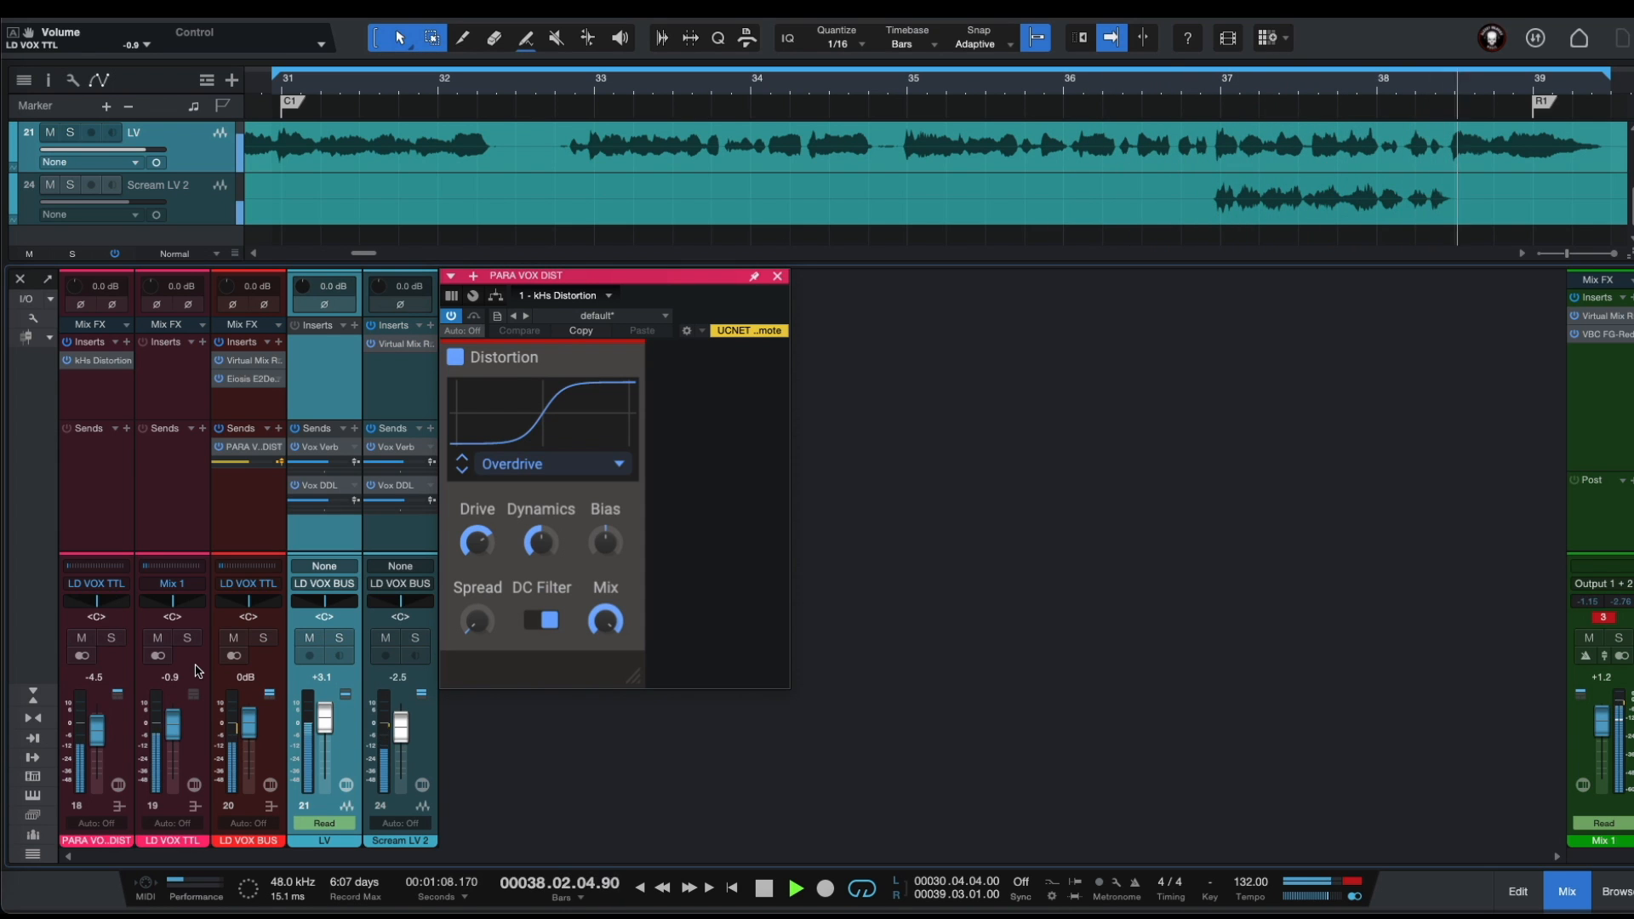
click(794, 888)
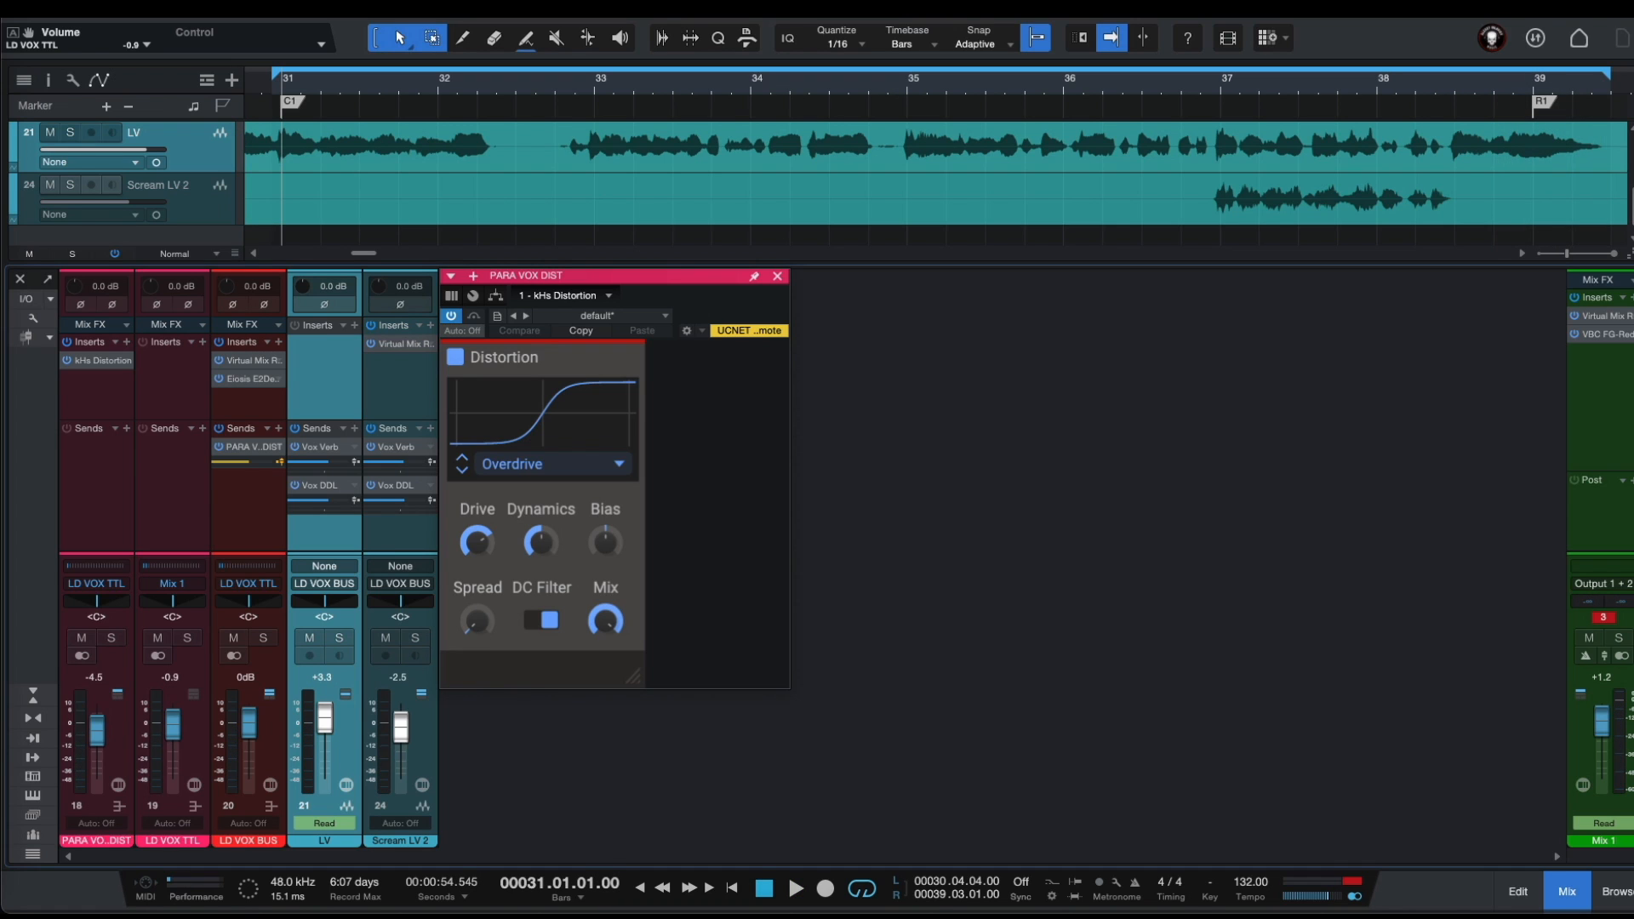